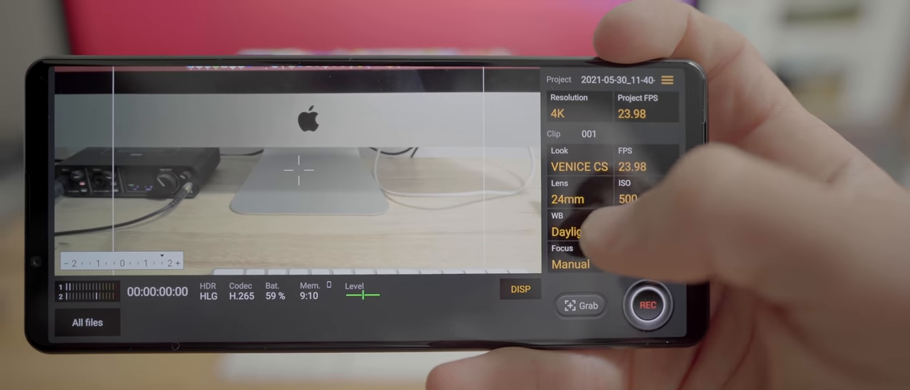
# Show the lens chooser listing 16mm and 24mm, with 24mm currently selected
pyautogui.click(559, 199)
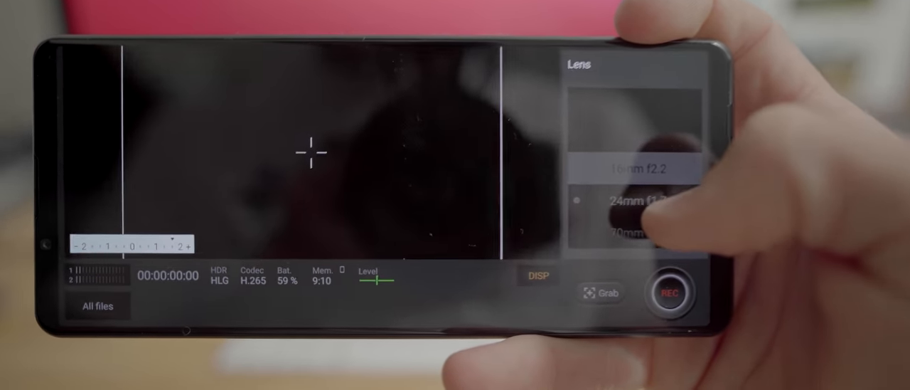